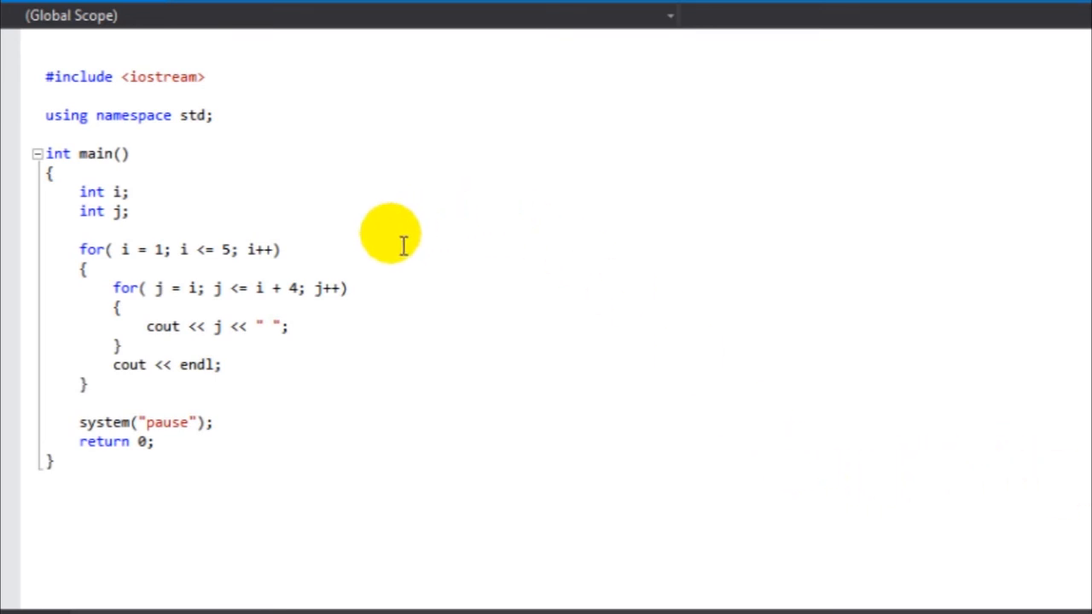
mouse_move(315, 254)
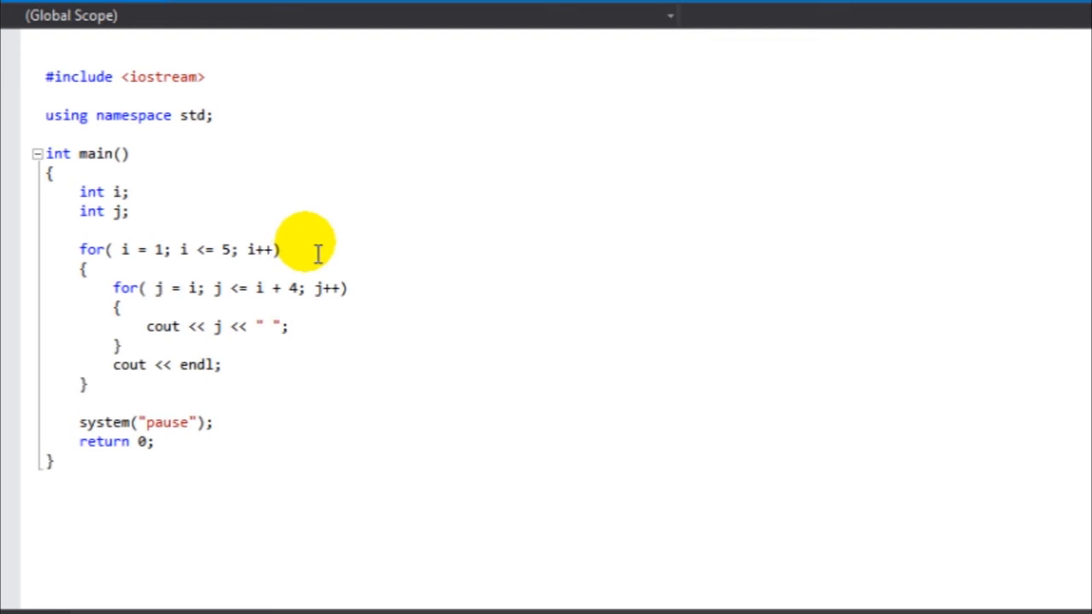
mouse_move(389, 293)
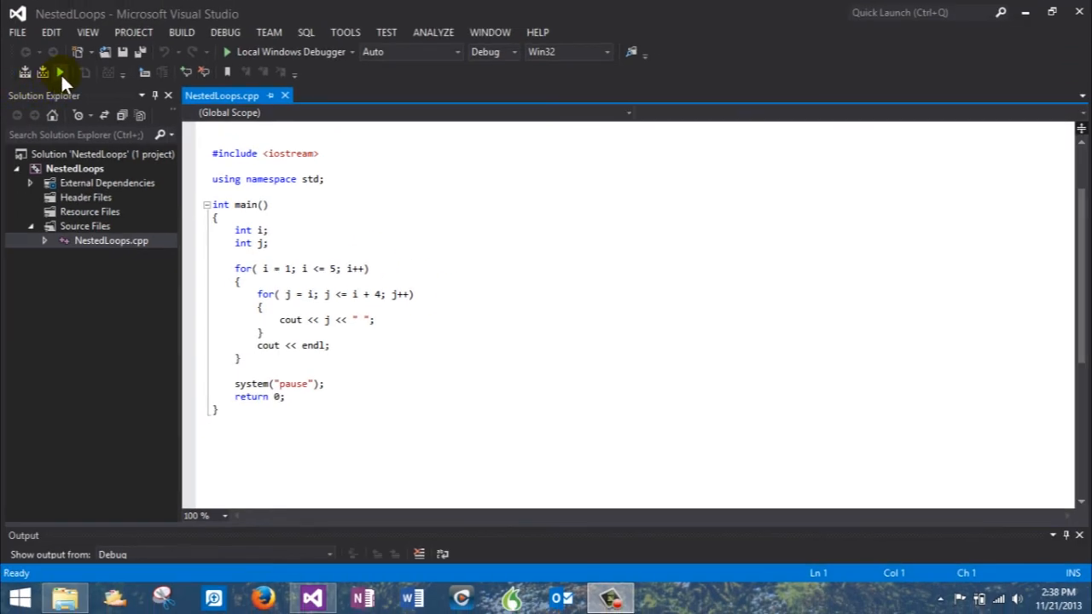
Set a breakpoint on the outer for loop and start debugging the nested-loop program.
left_click(60, 71)
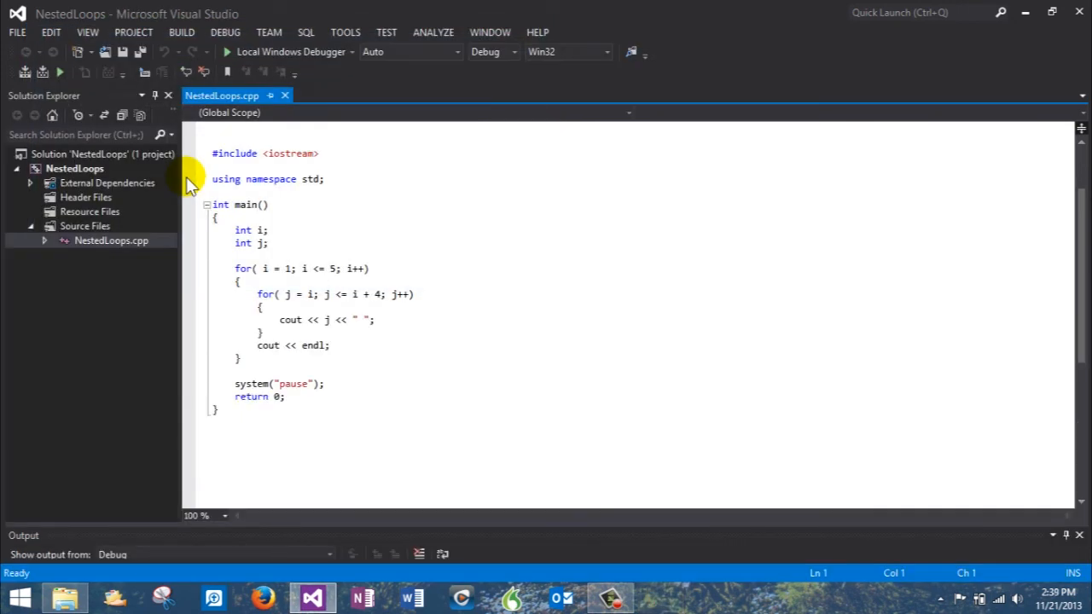
mouse_move(215, 286)
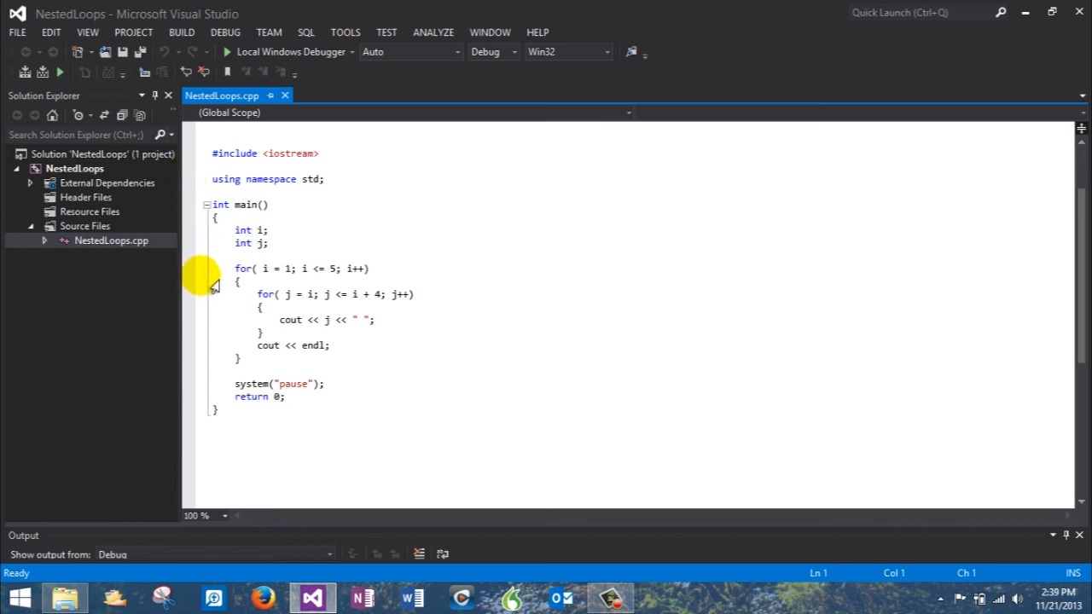
left_click(247, 270)
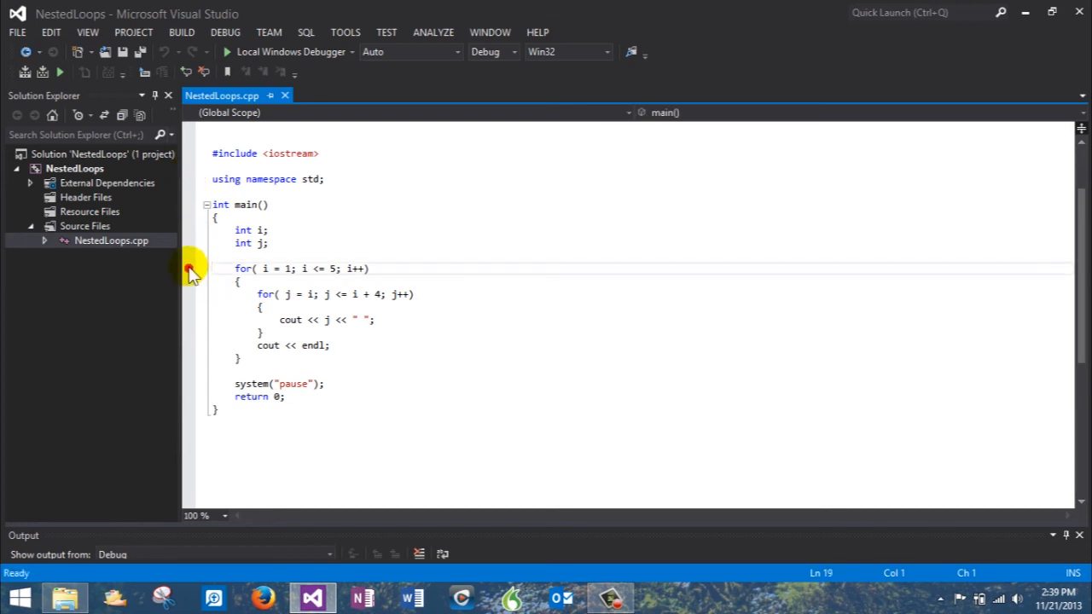
left_click(190, 270)
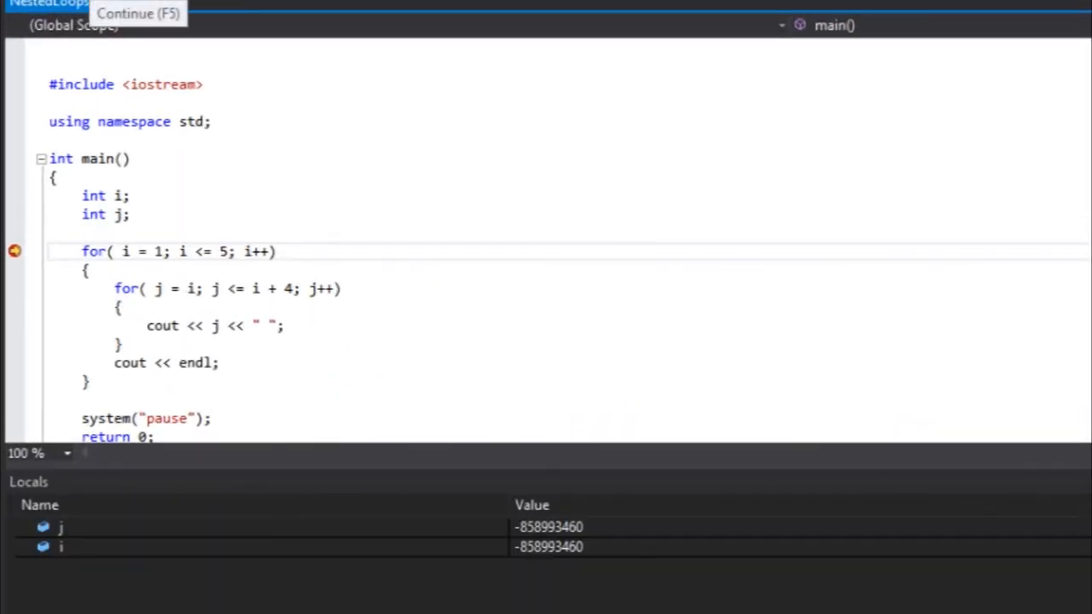
mouse_move(270, 194)
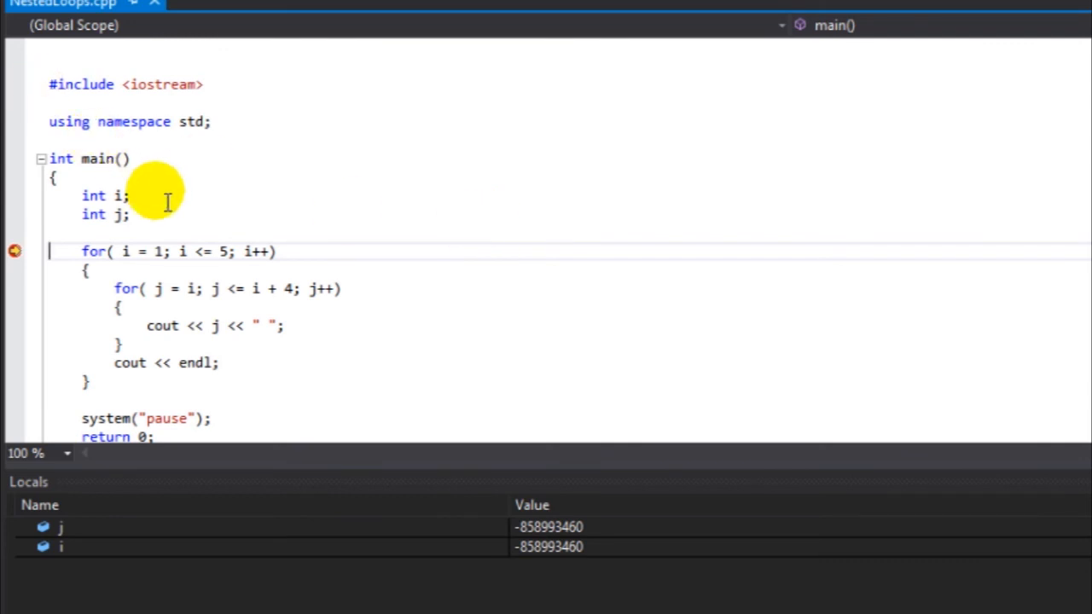
mouse_move(170, 191)
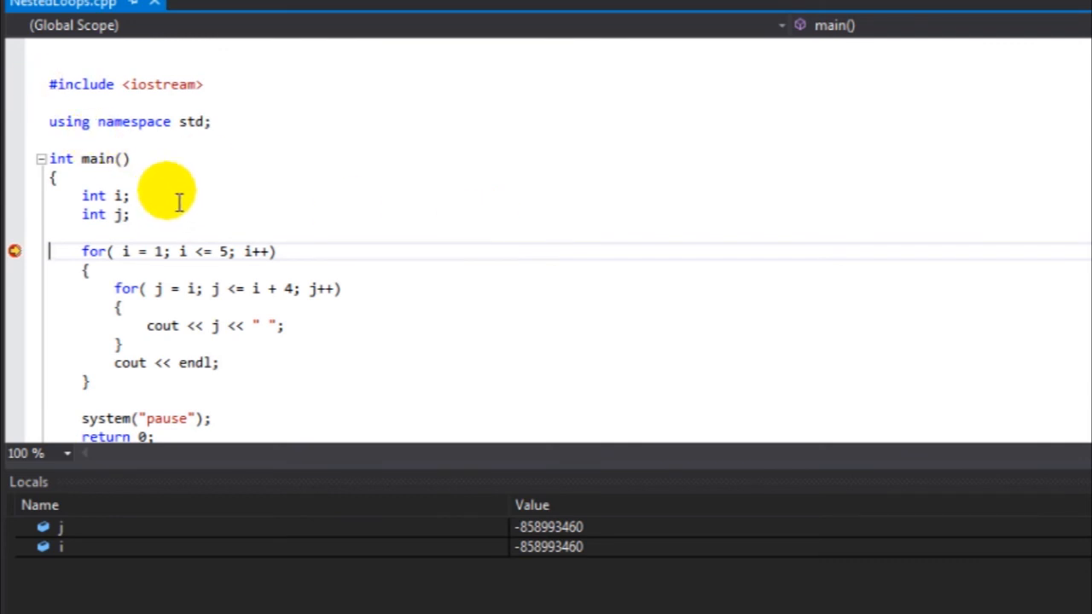
mouse_move(618, 526)
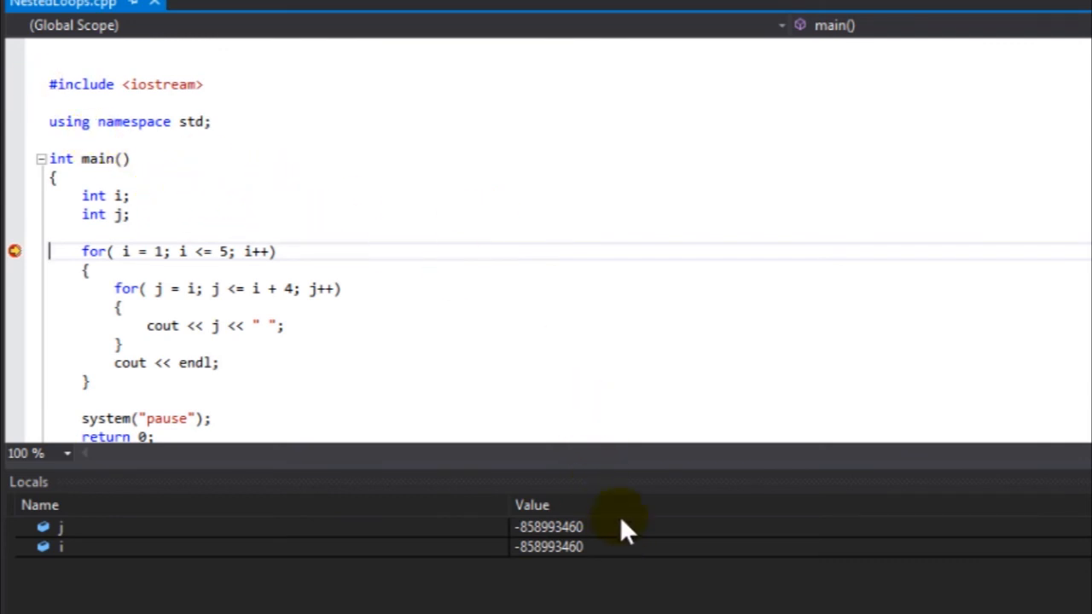
mouse_move(645, 362)
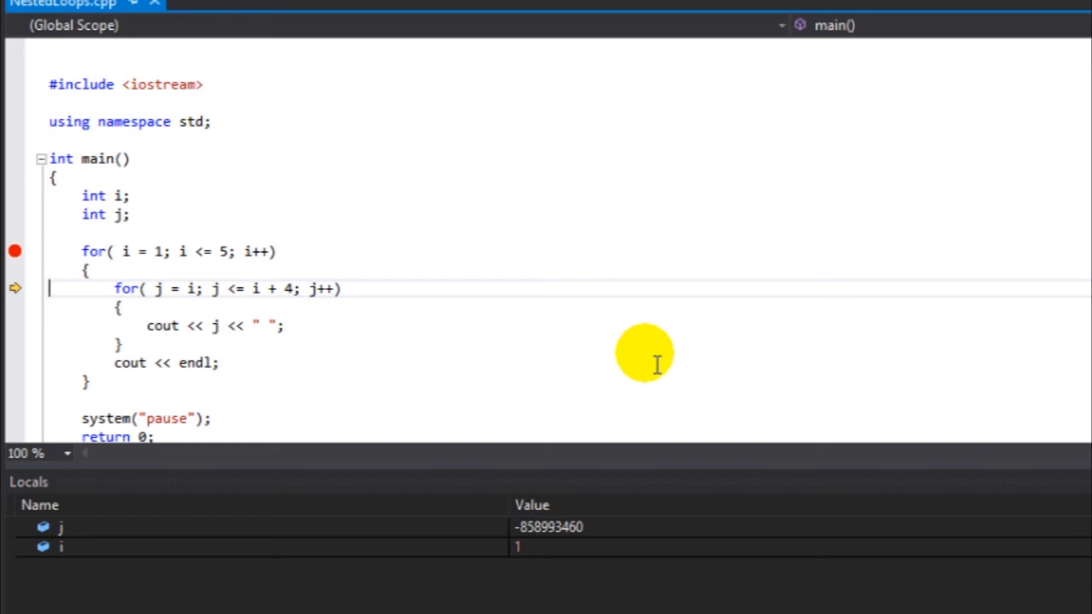
Step through the first inner-loop pass until j reaches 6 and execution exits to the endl line.
key("F10")
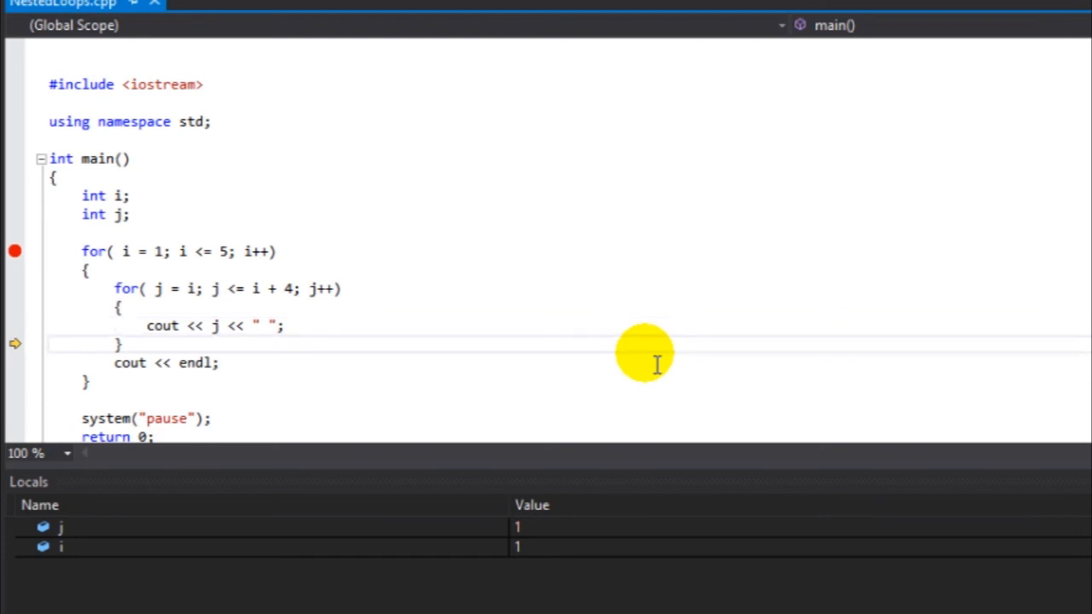
key("F10")
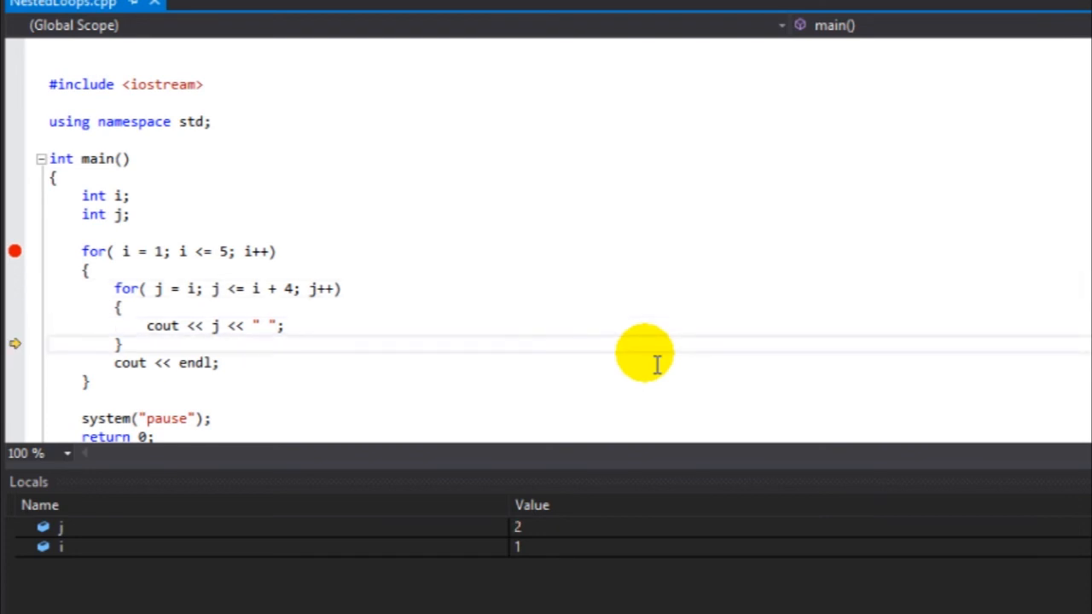
key("F10")
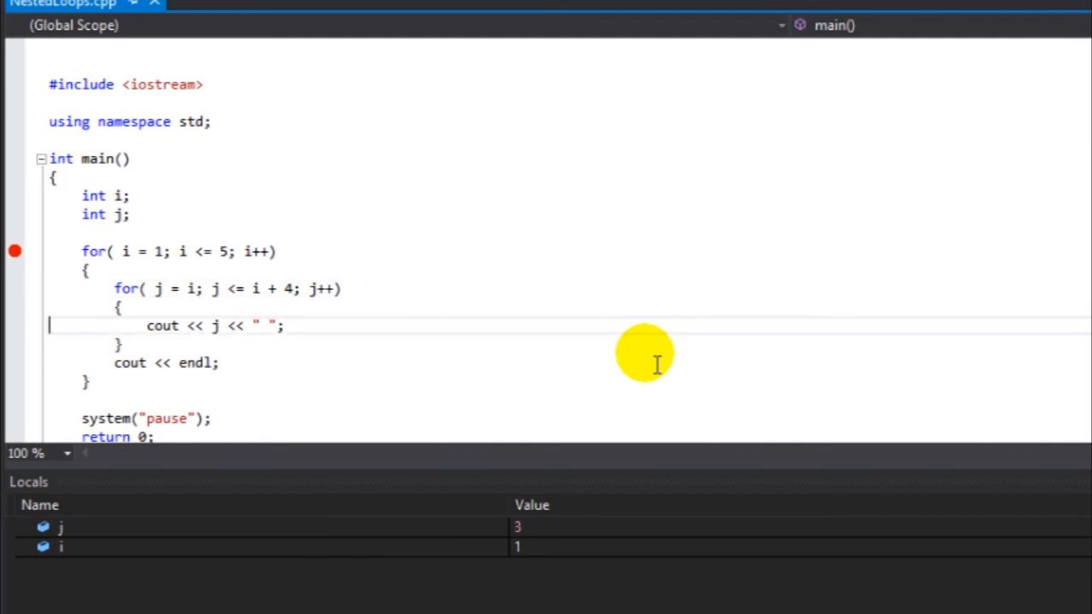
key("F10")
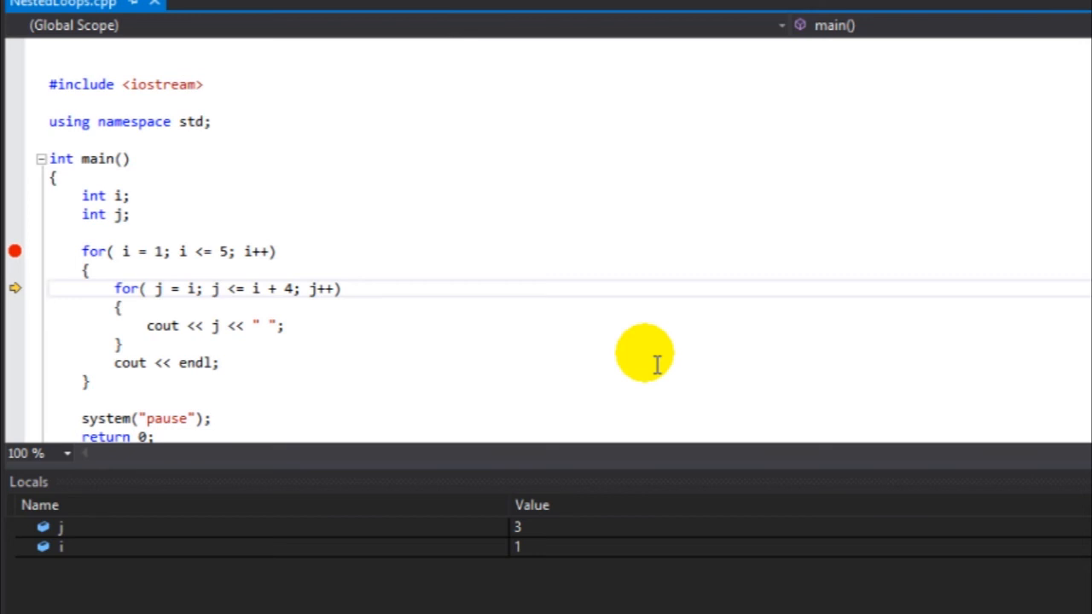
key("F10")
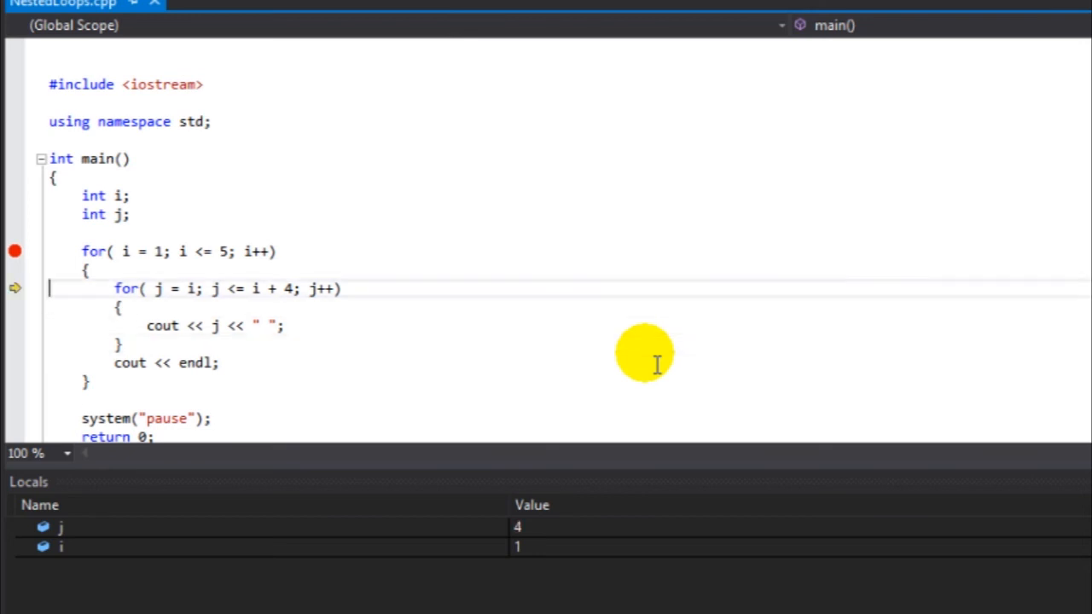
key("F10")
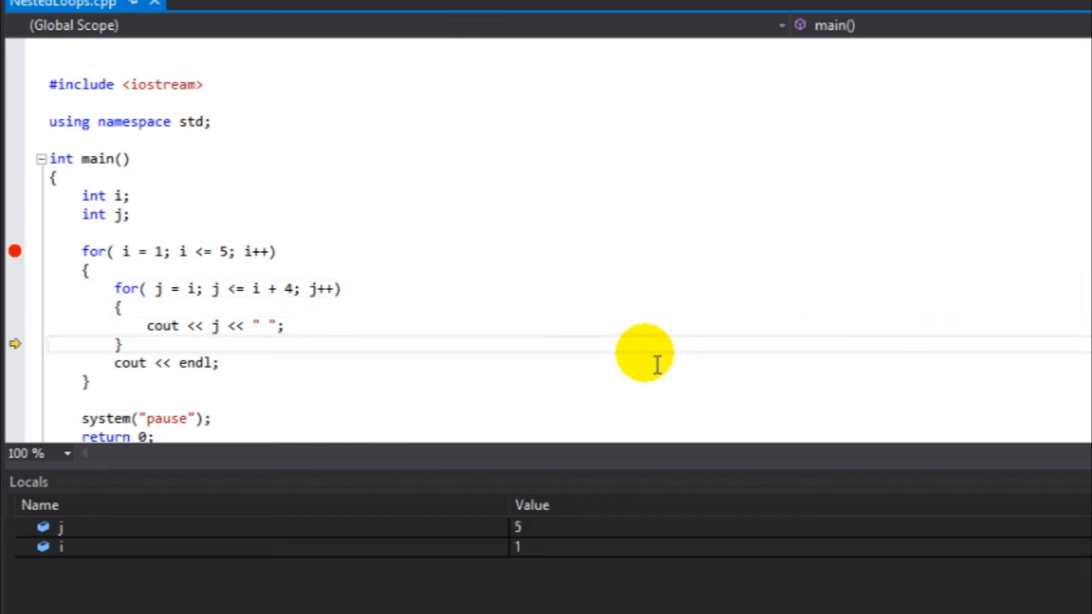
mouse_move(622, 537)
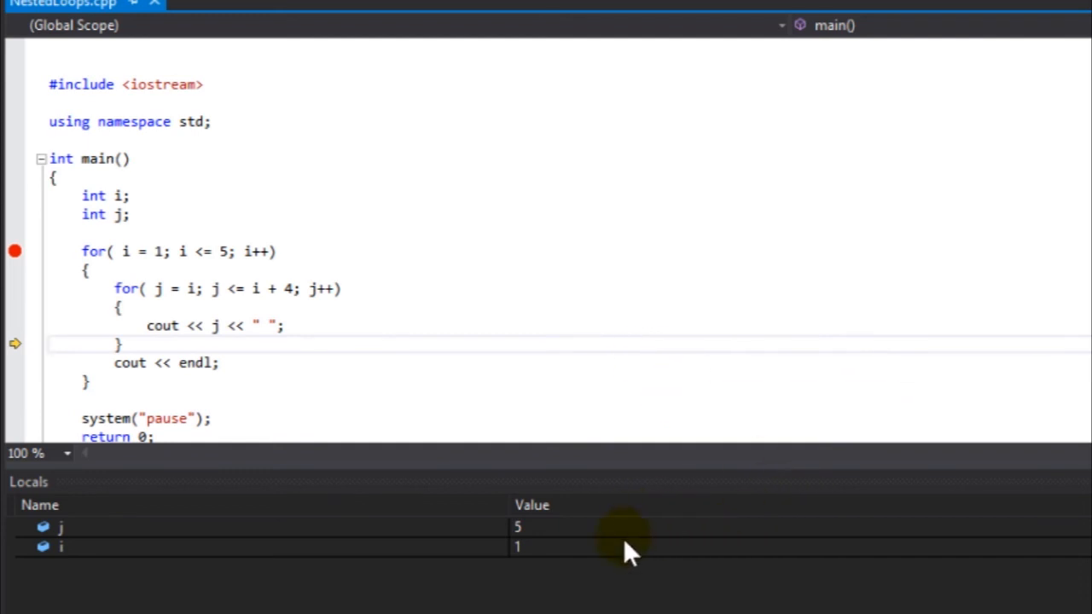
mouse_move(648, 344)
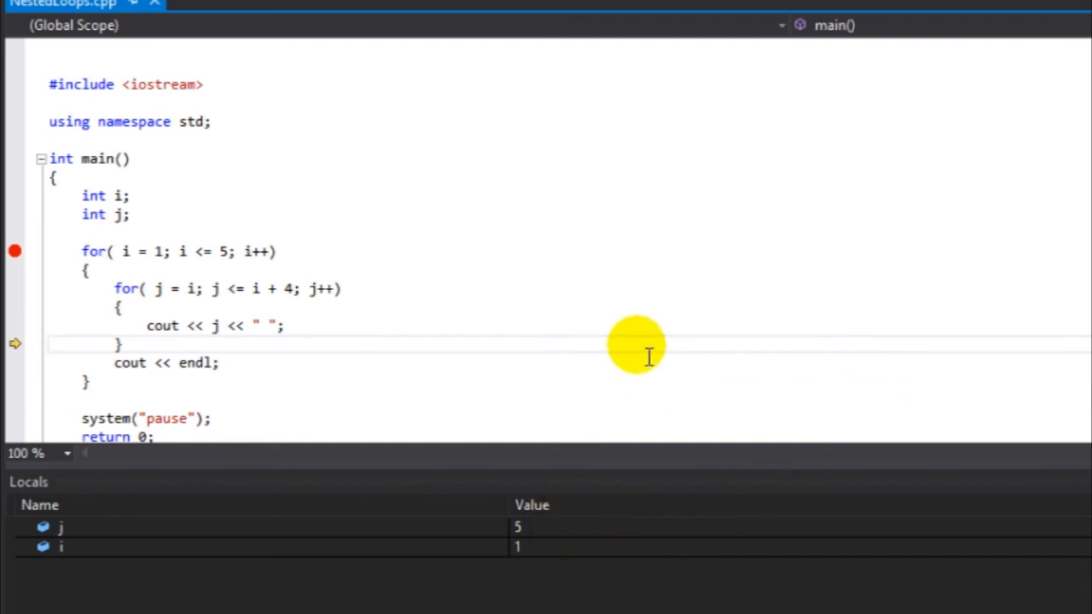
mouse_move(464, 294)
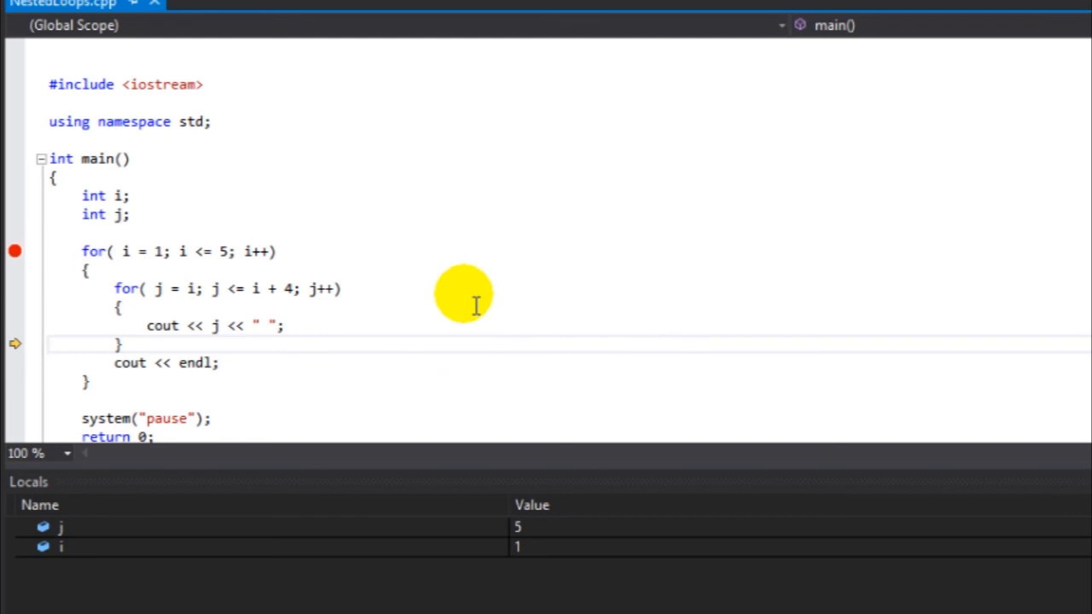
key("F10")
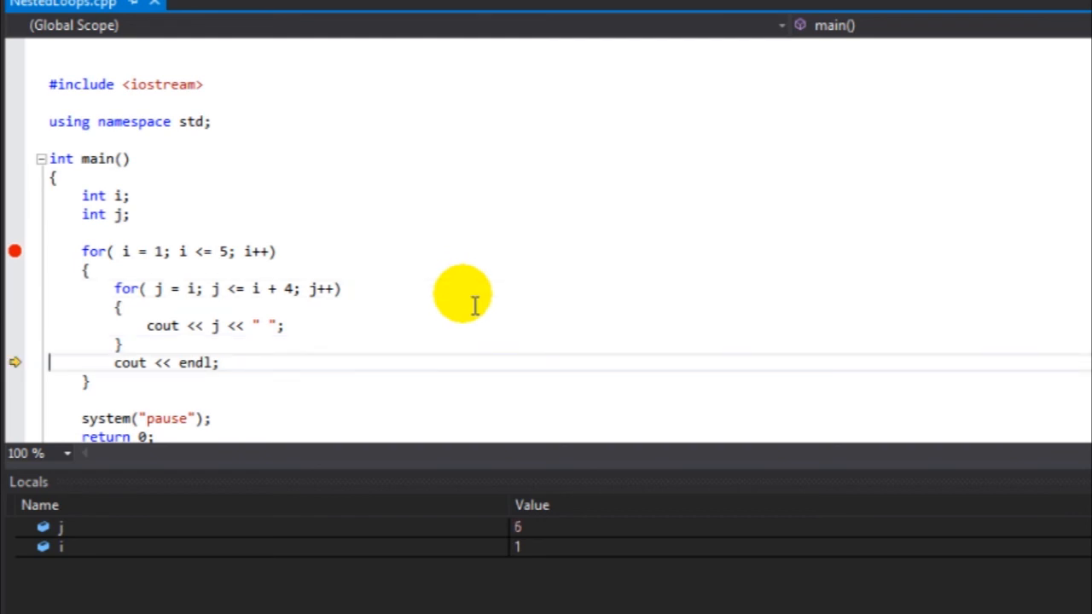
mouse_move(263, 373)
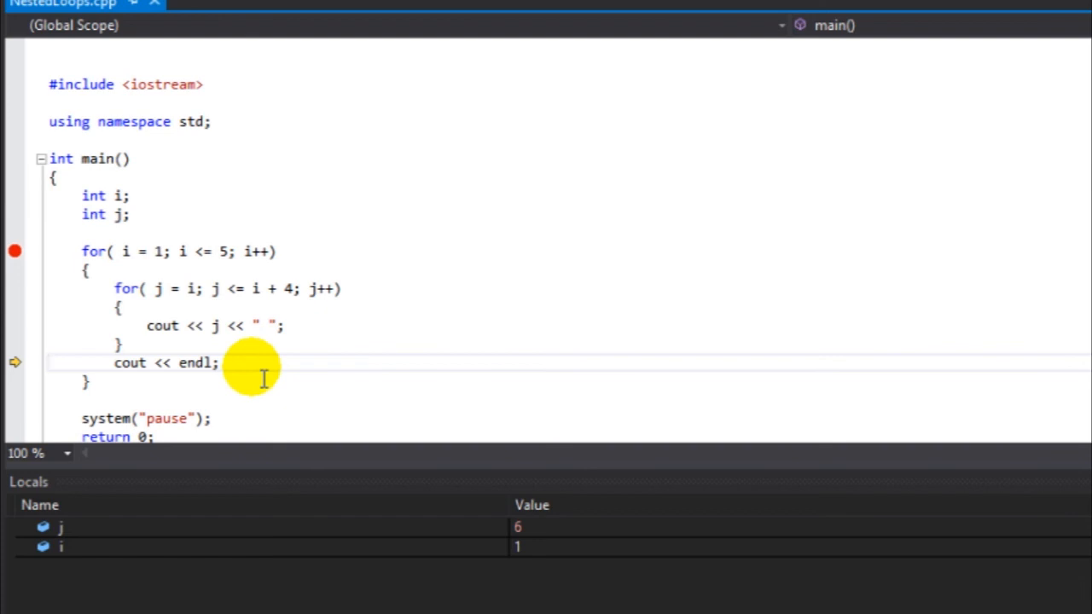
Step past endl into the second outer iteration with i = 2 and back into the inner loop.
key("F10")
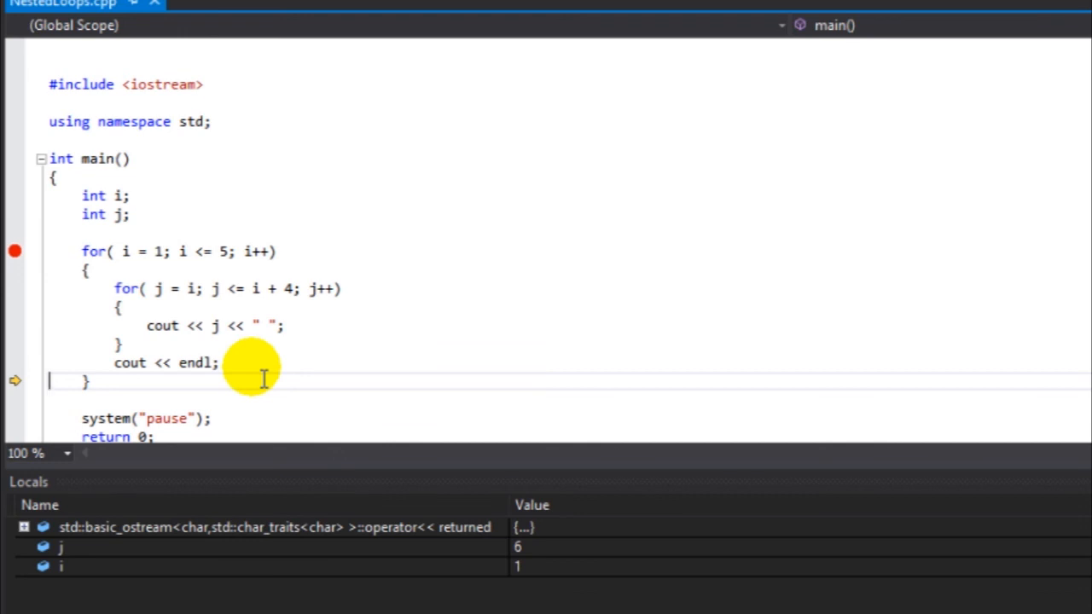
mouse_move(563, 594)
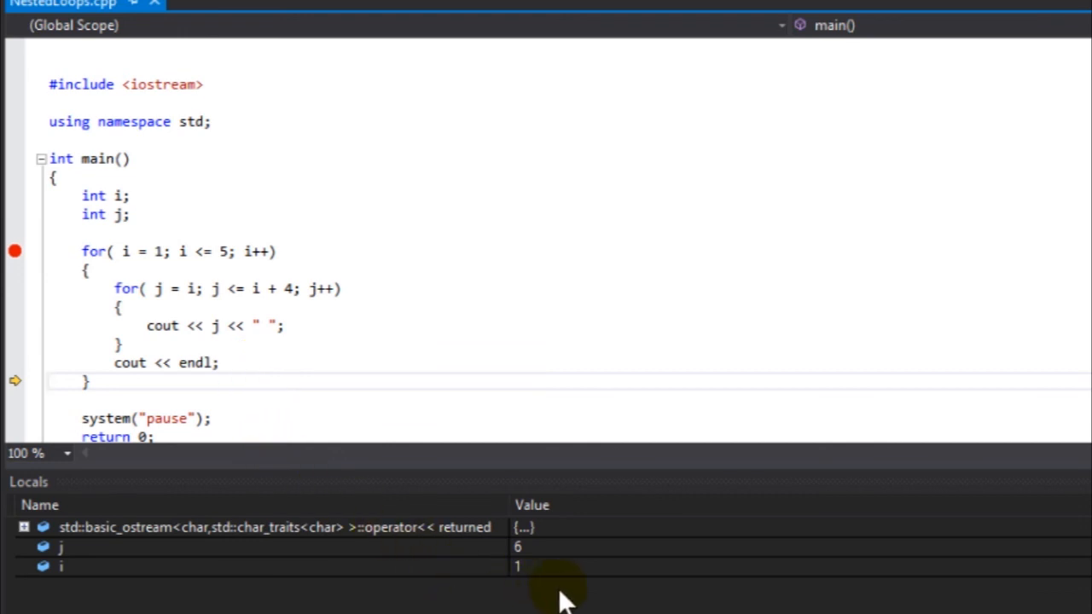
mouse_move(546, 583)
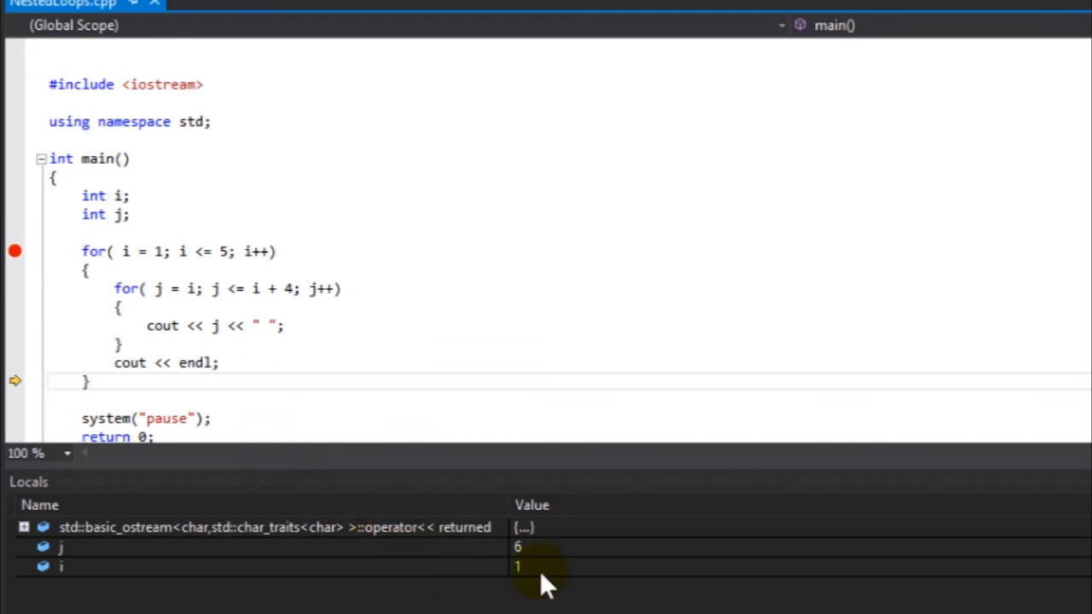
mouse_move(447, 253)
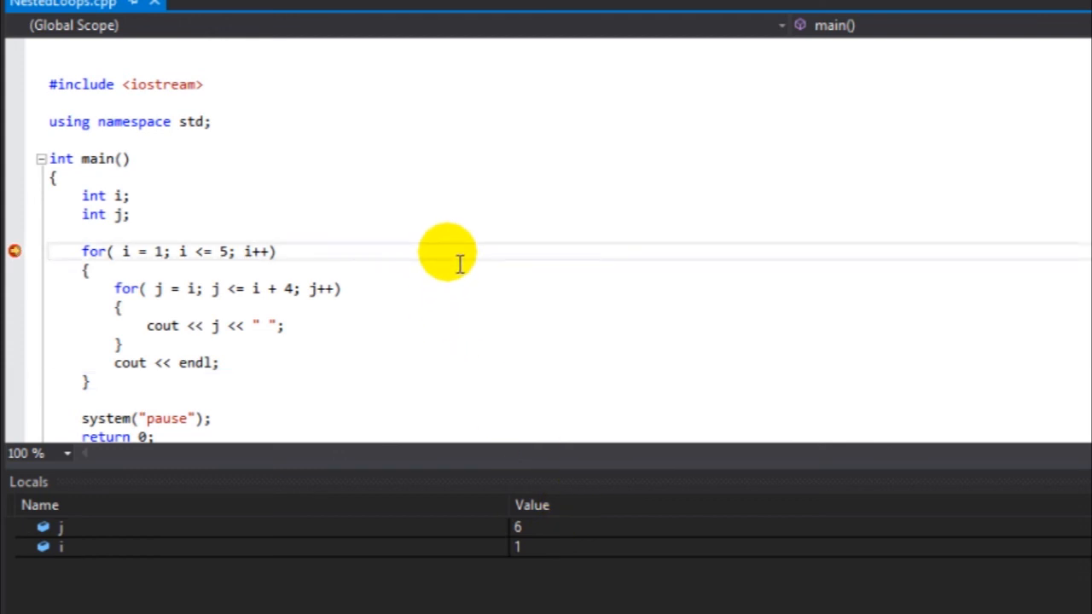
key("F10")
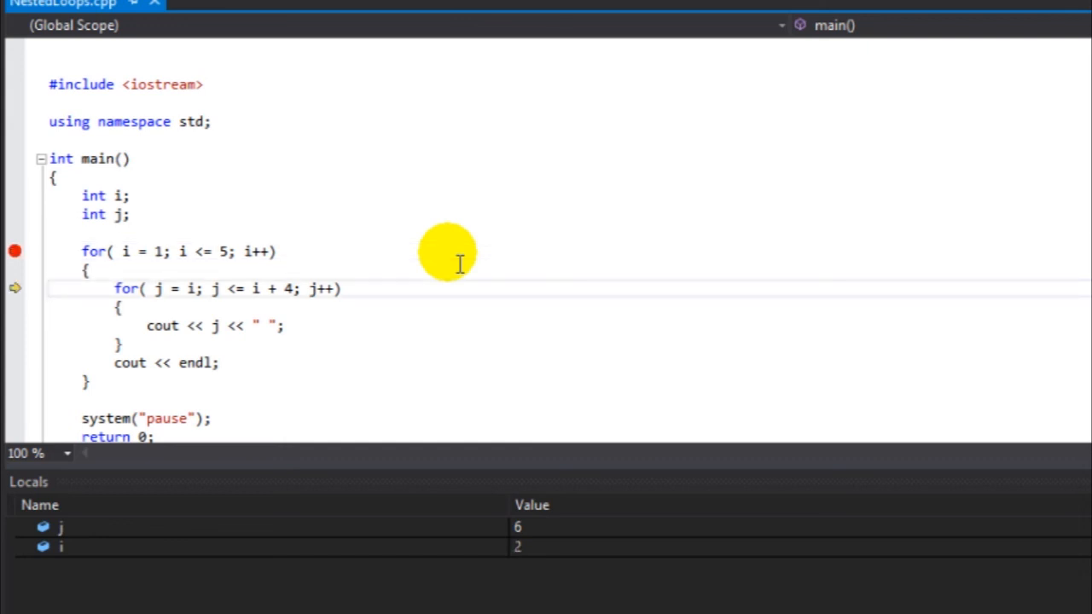
mouse_move(197, 264)
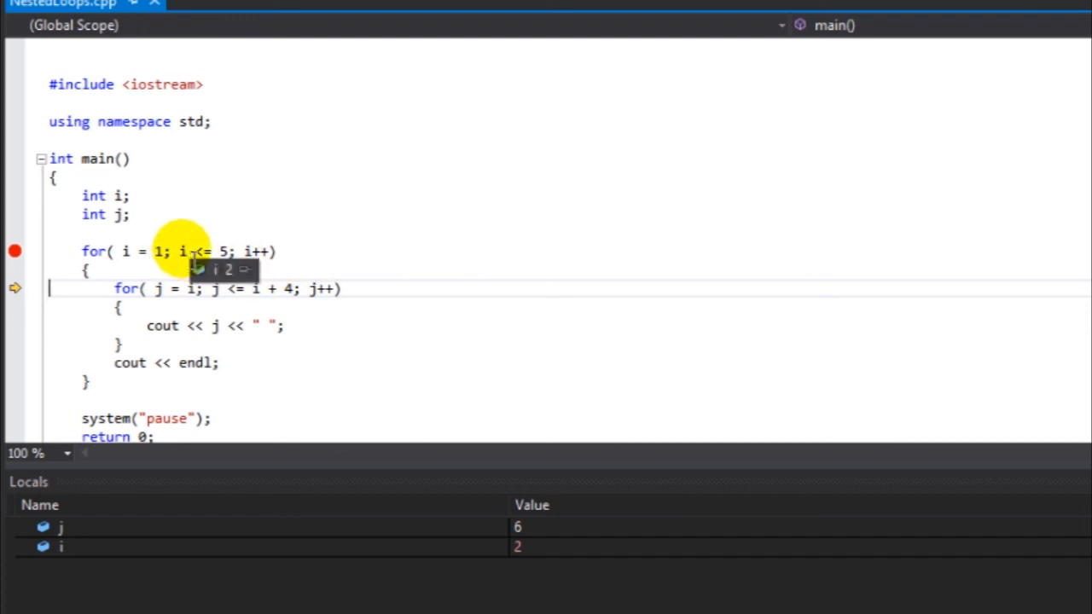
mouse_move(389, 197)
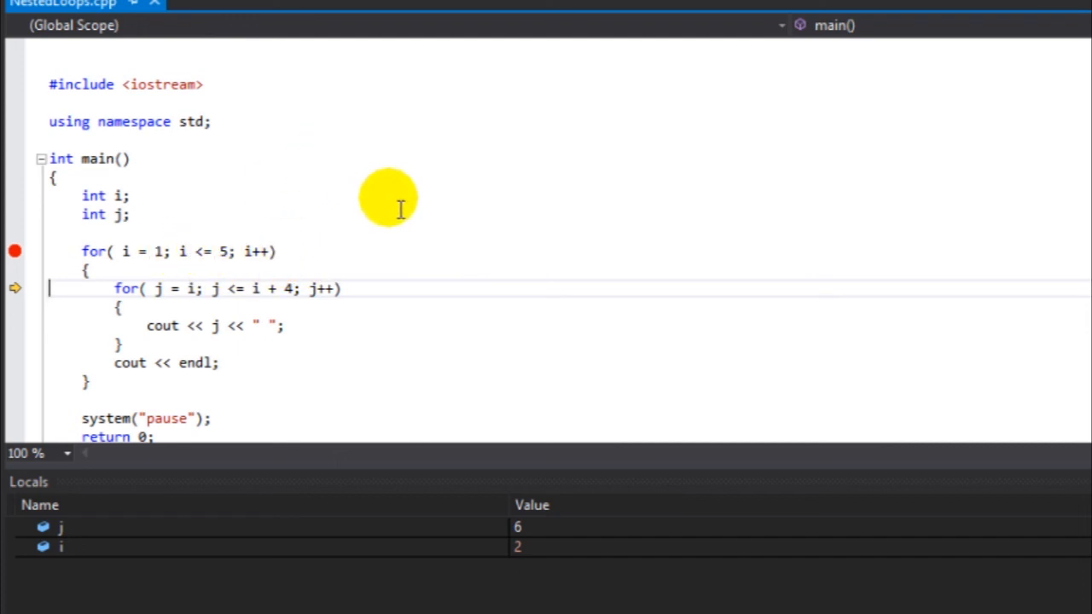
mouse_move(157, 297)
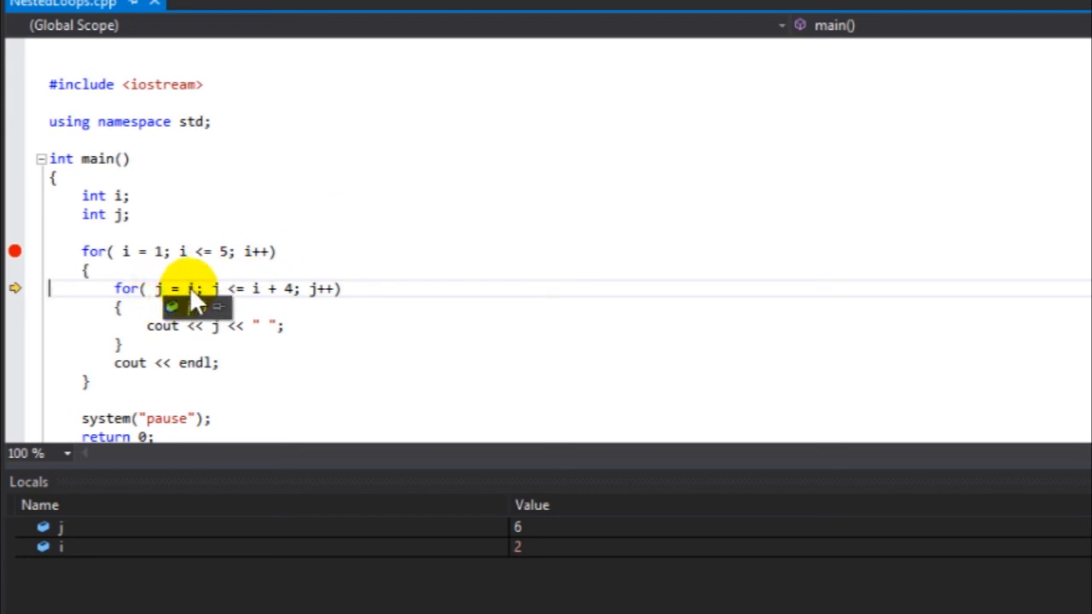
mouse_move(731, 225)
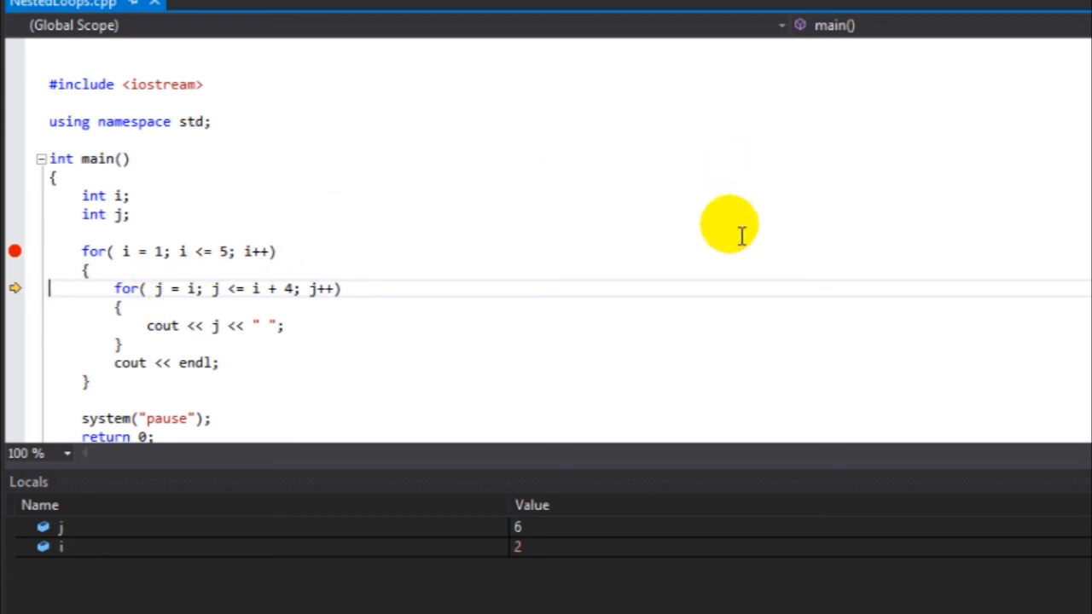
key("F10")
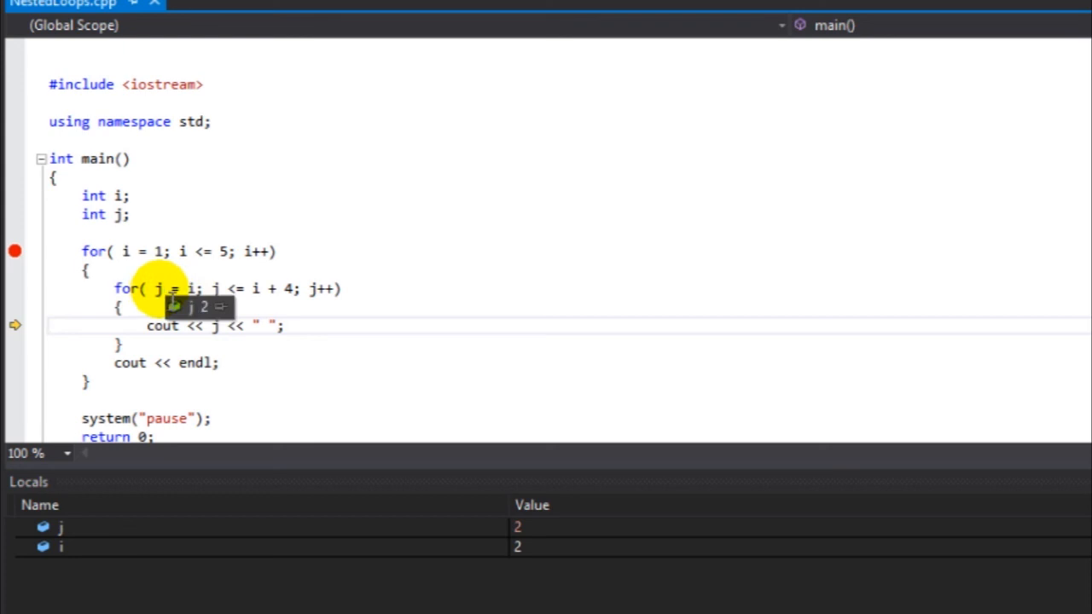
mouse_move(597, 286)
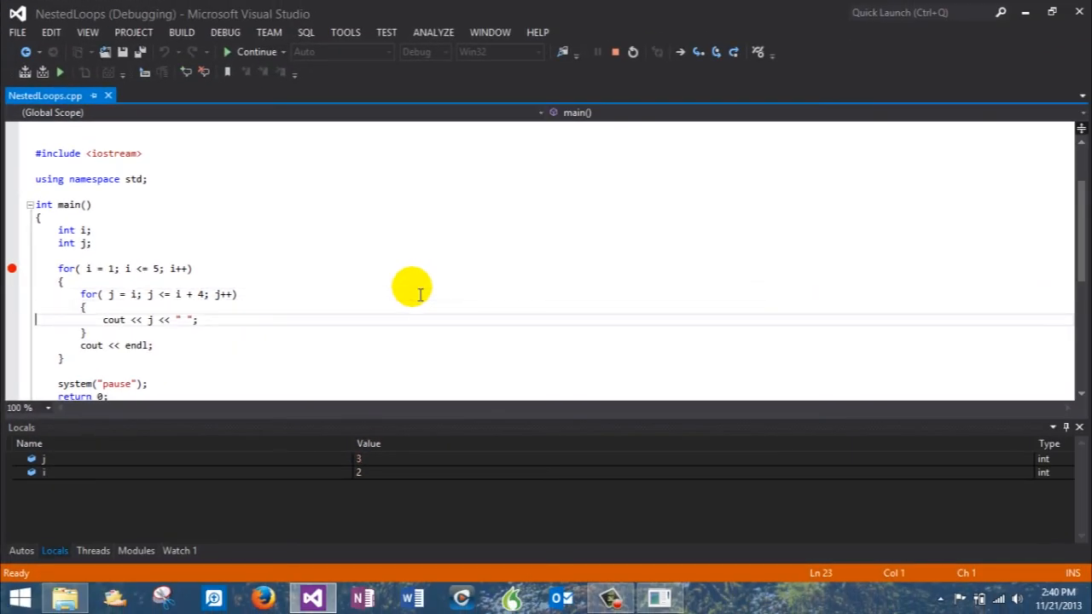
key("F10")
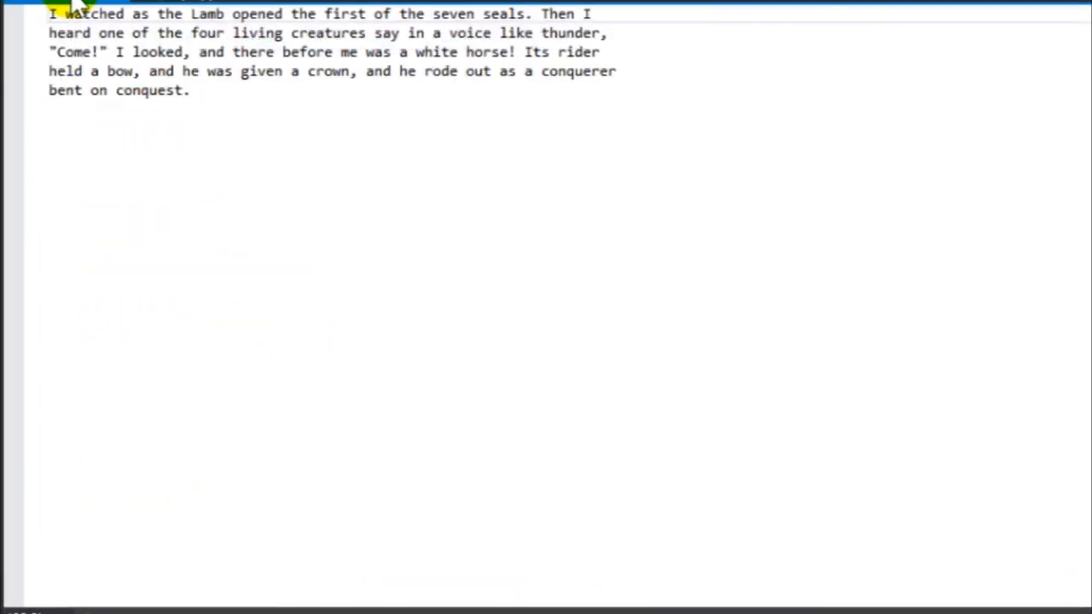
mouse_move(194, 204)
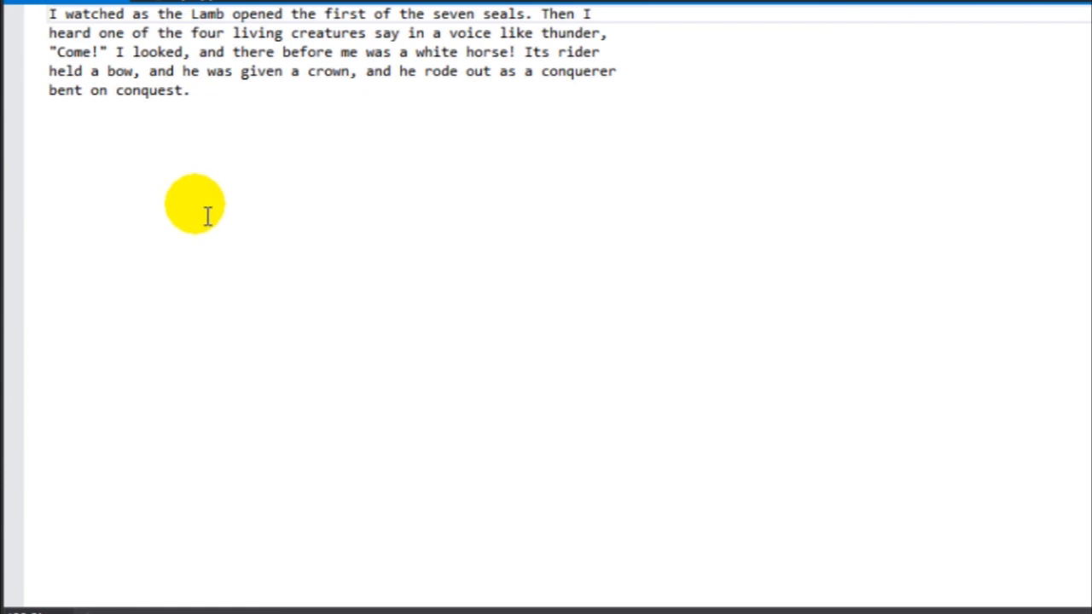
Switch from the data file to the eof_loop source that reads datafile.dat until EOF.
left_click(49, 14)
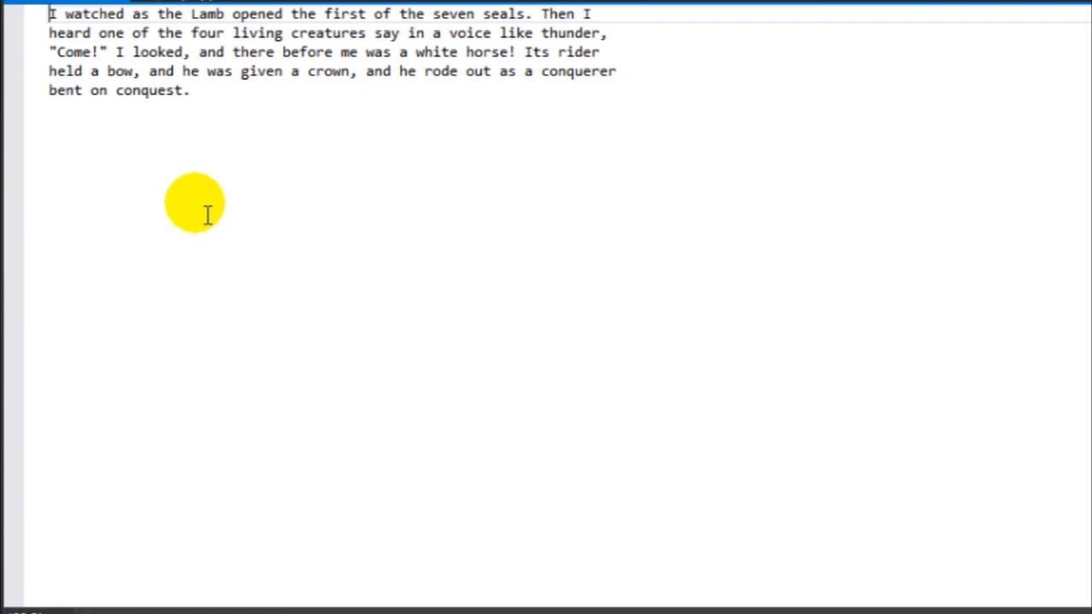
mouse_move(184, 8)
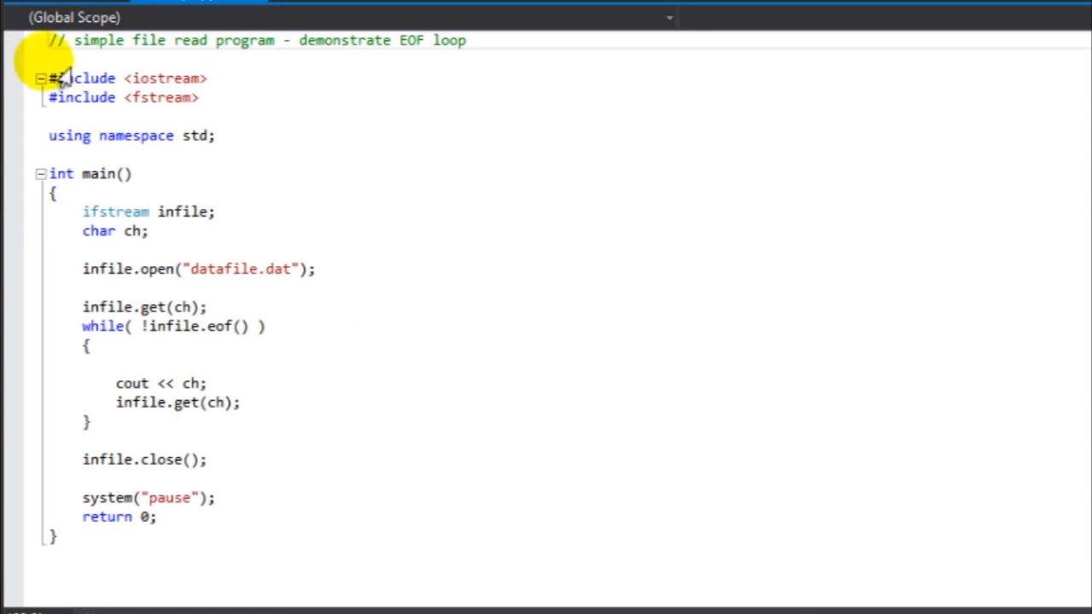
mouse_move(283, 344)
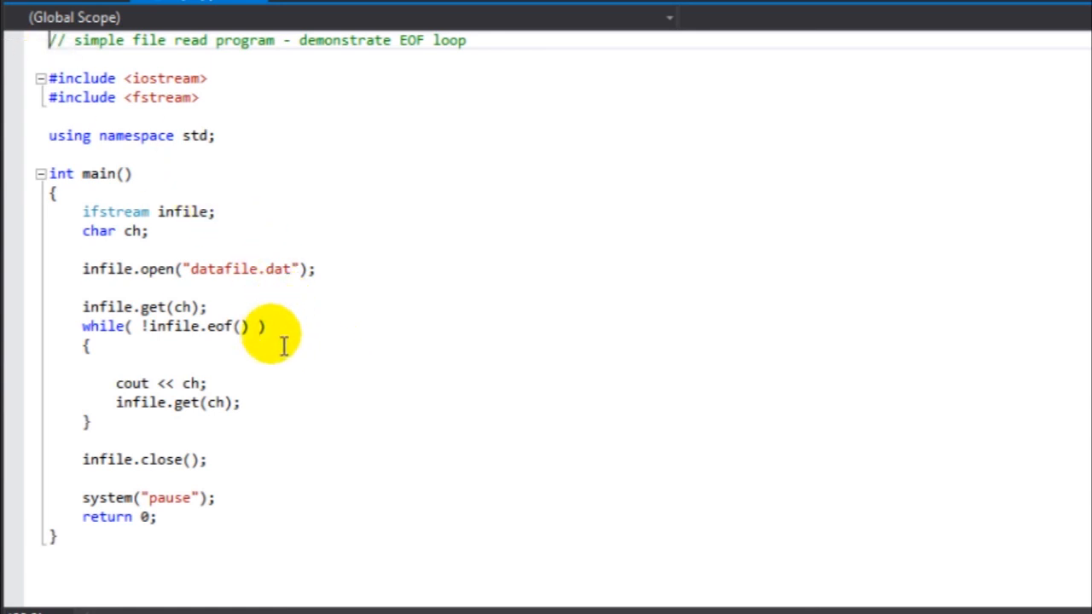
mouse_move(252, 358)
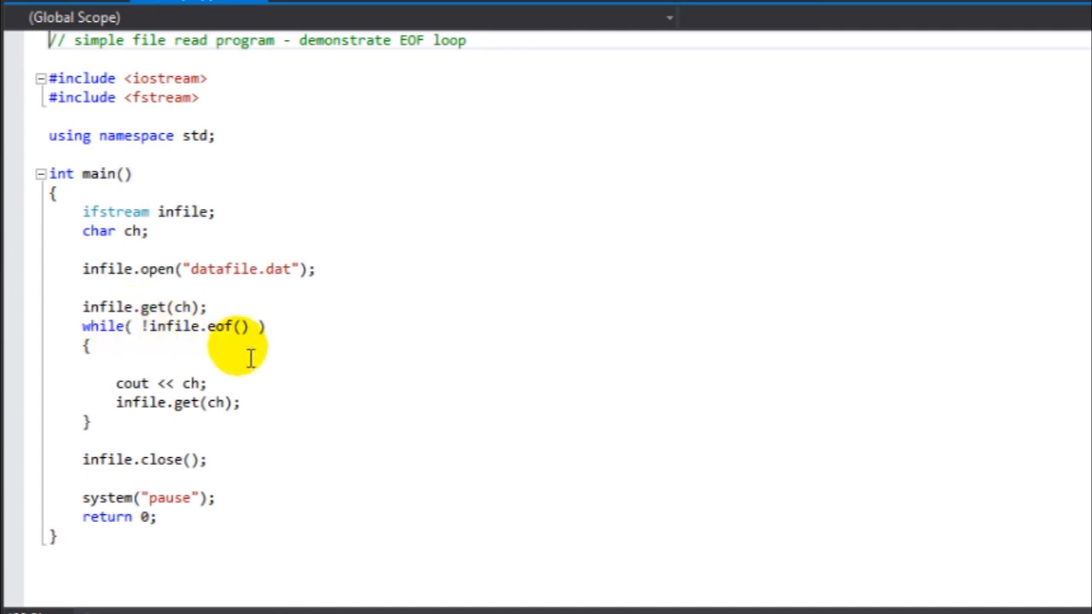
mouse_move(250, 418)
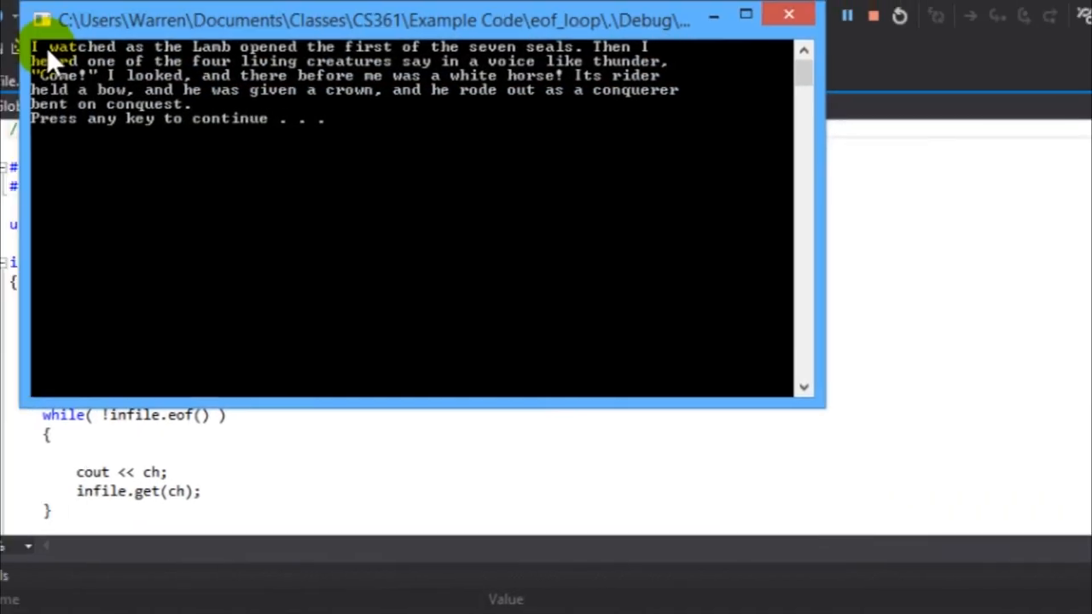
mouse_move(657, 259)
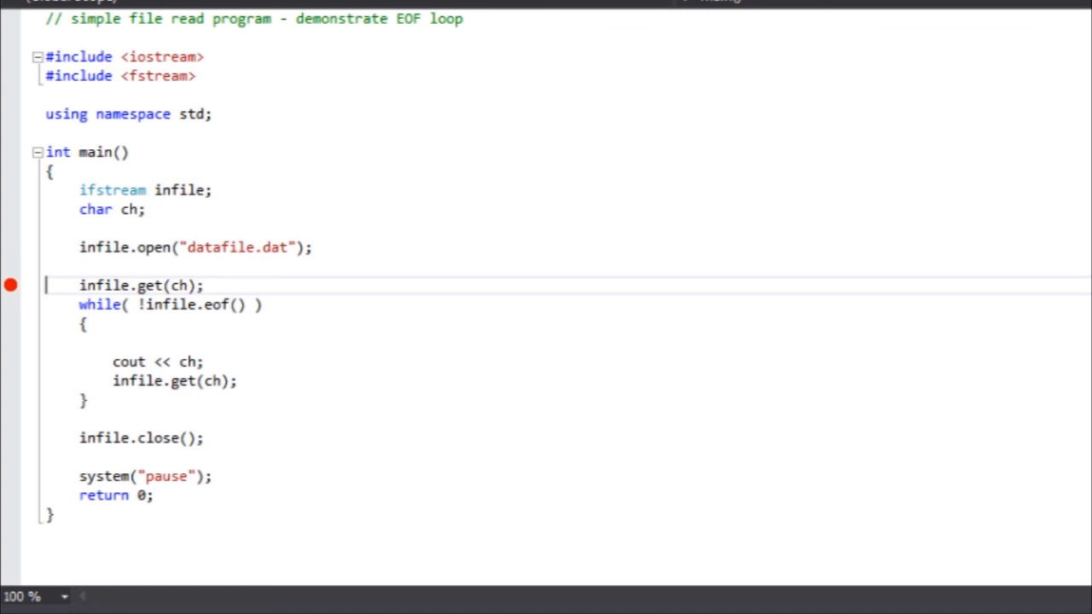
Start debugging the file-read program and step the while loop until ch holds 'c'.
left_click(79, 38)
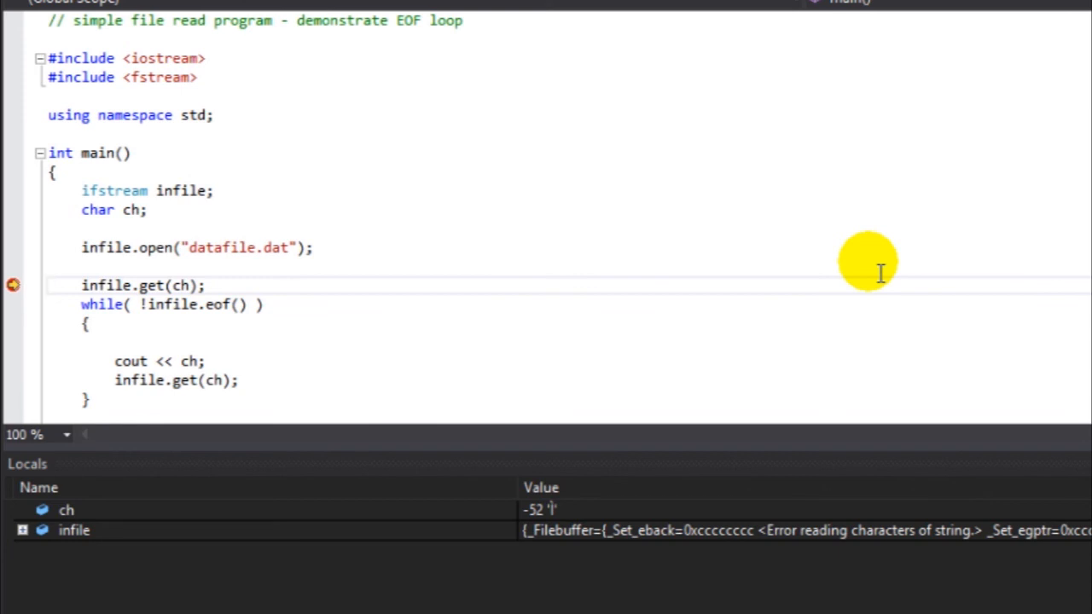
key("F10")
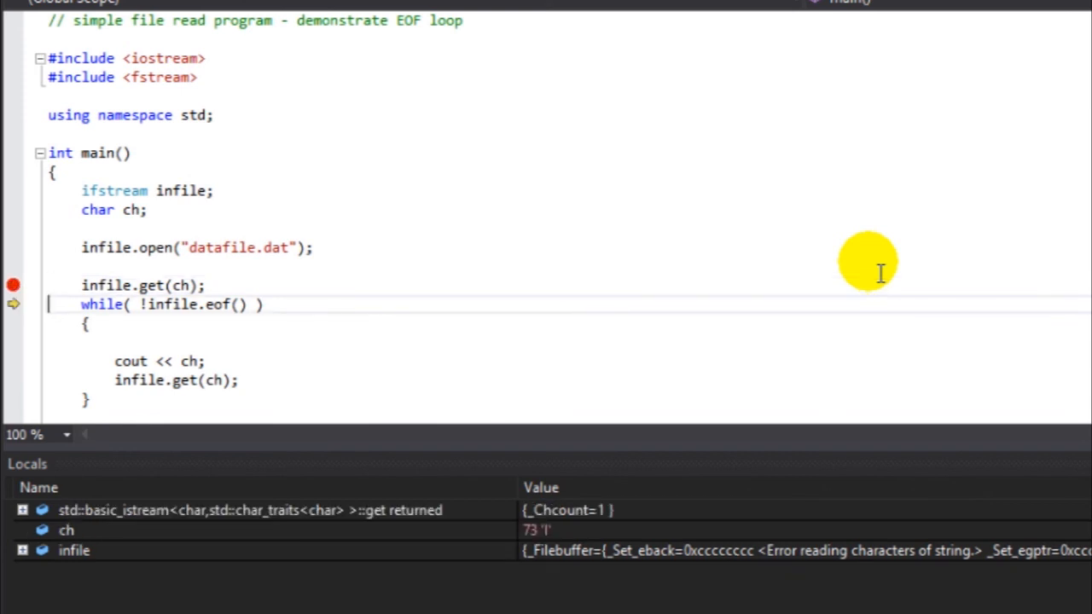
mouse_move(673, 469)
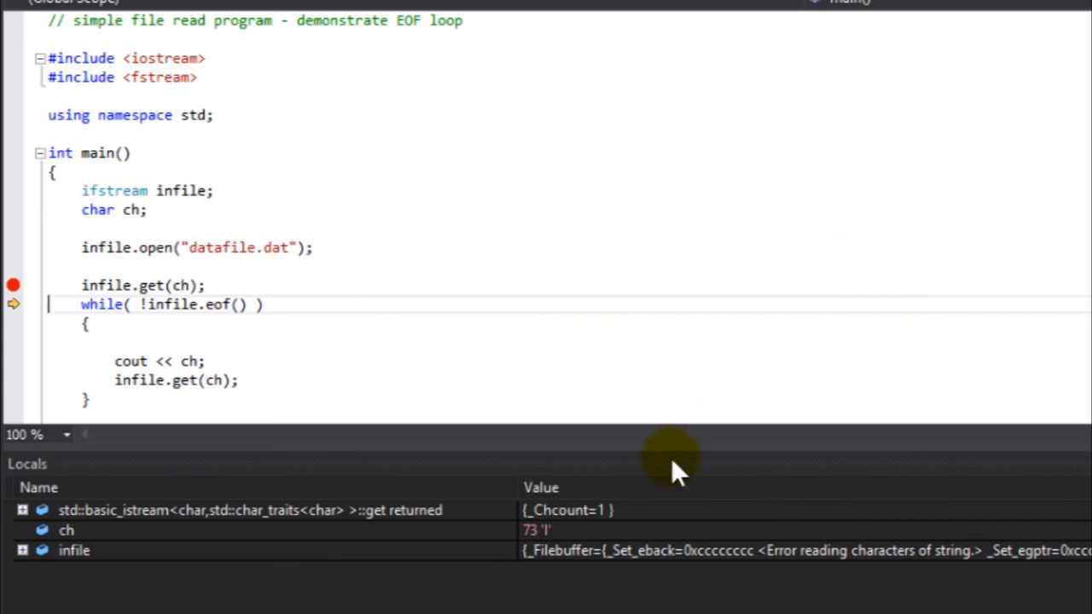
mouse_move(699, 452)
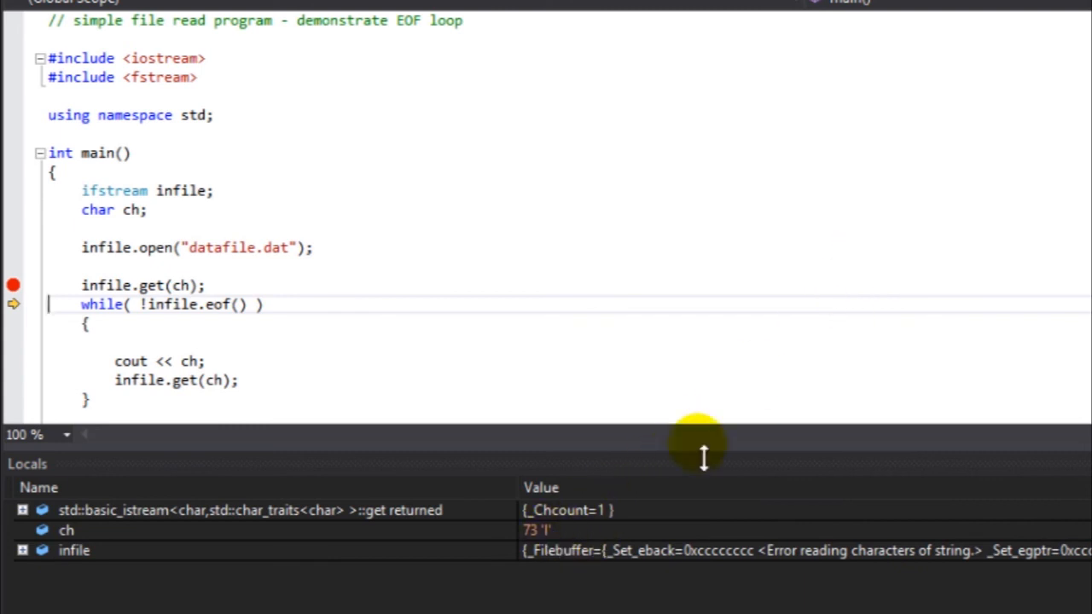
mouse_move(759, 406)
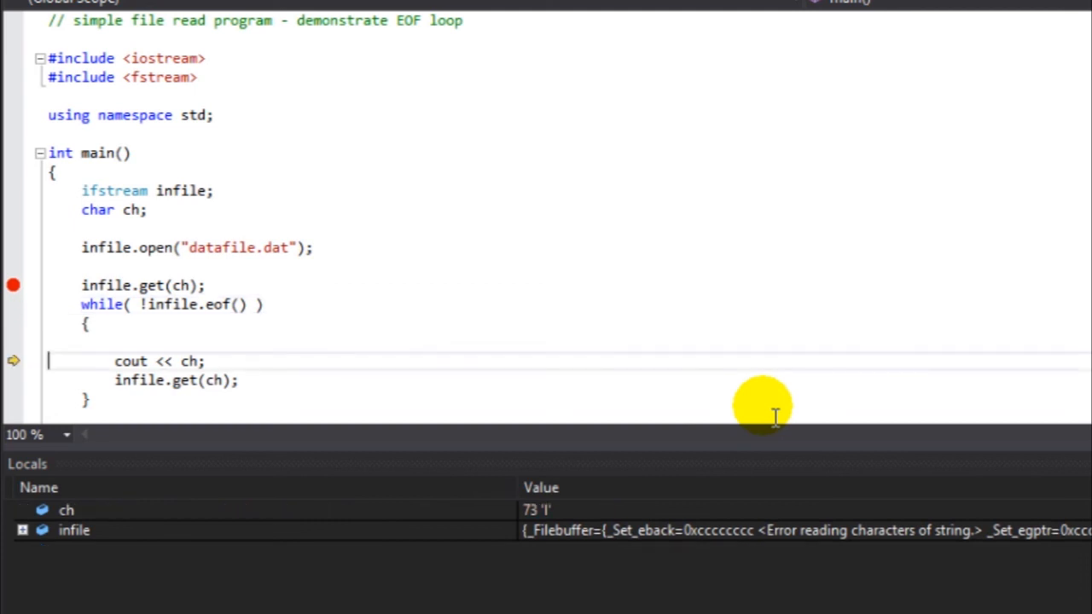
key("F10")
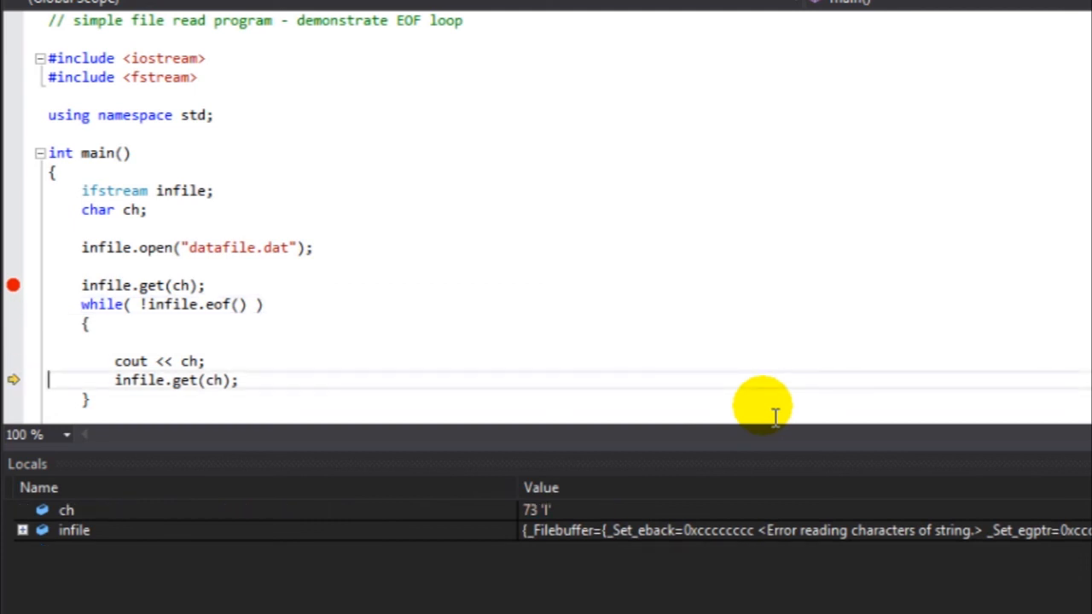
key("F10")
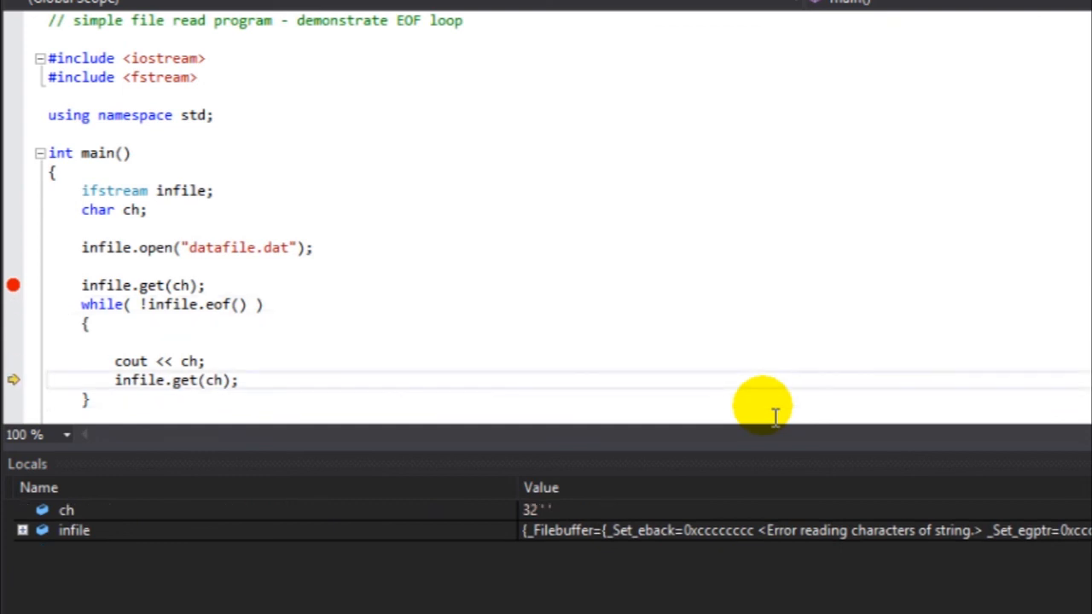
key("F10")
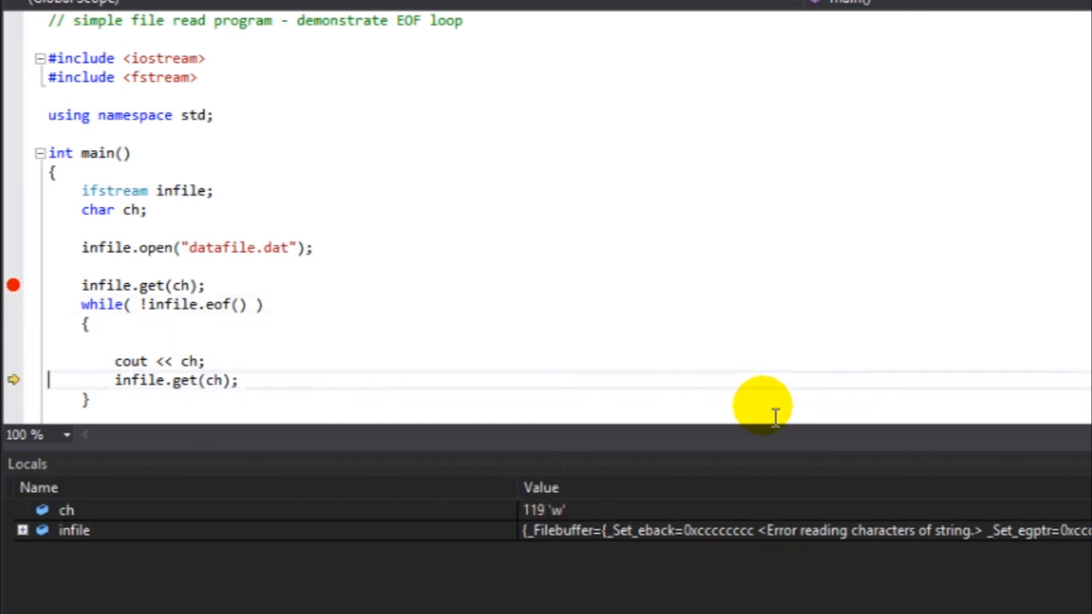
key("F10")
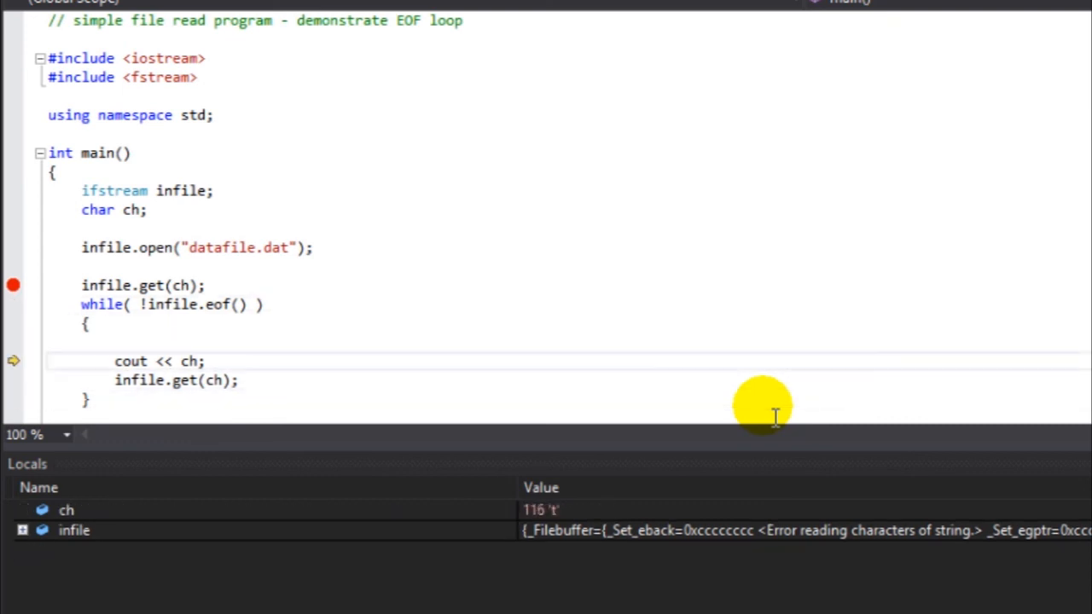
key("F10")
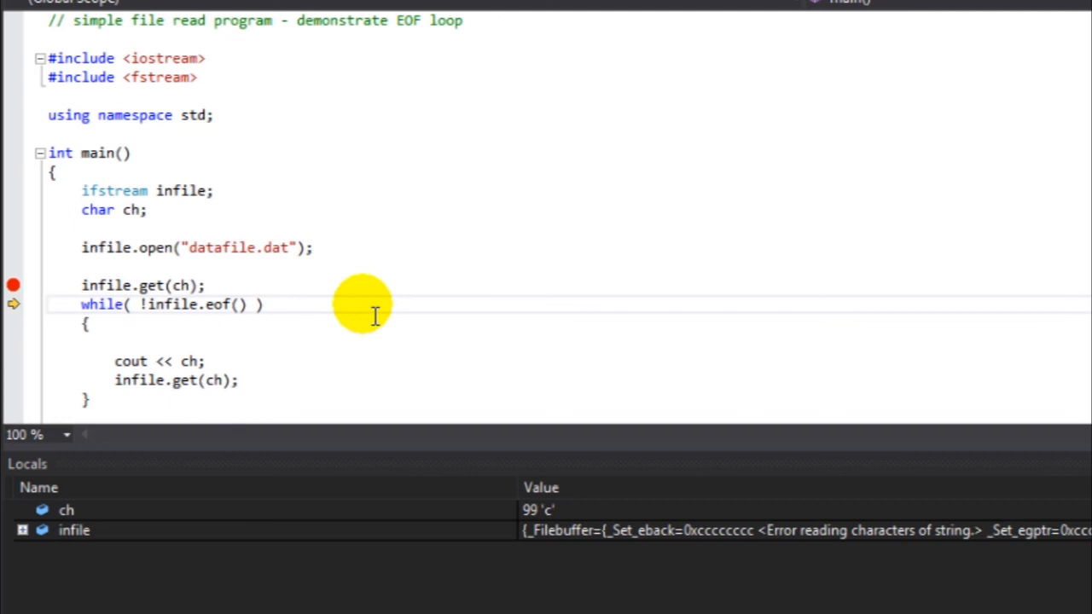
mouse_move(270, 396)
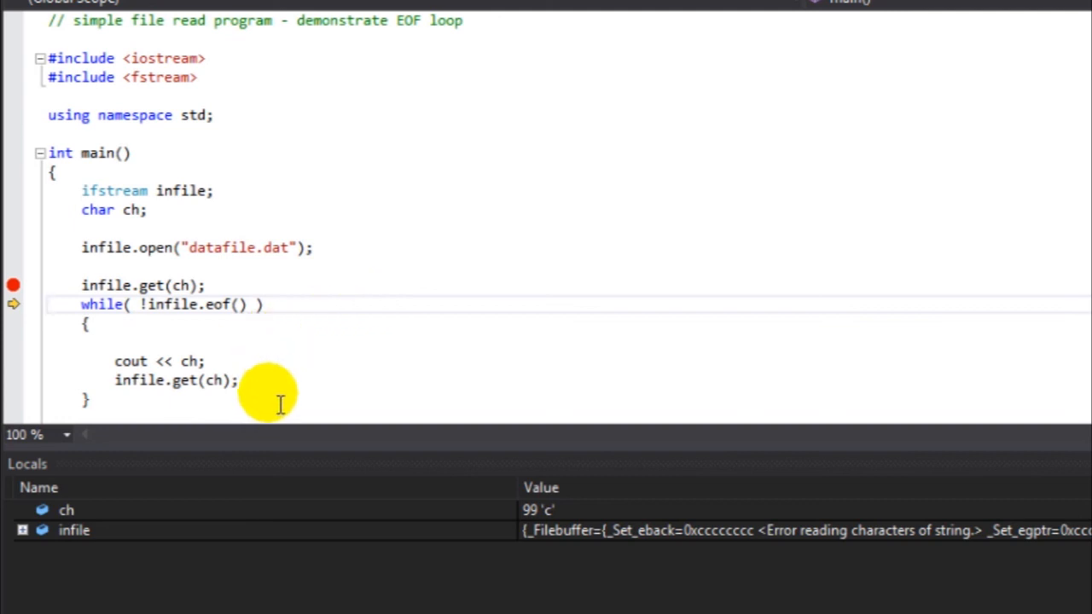
mouse_move(281, 374)
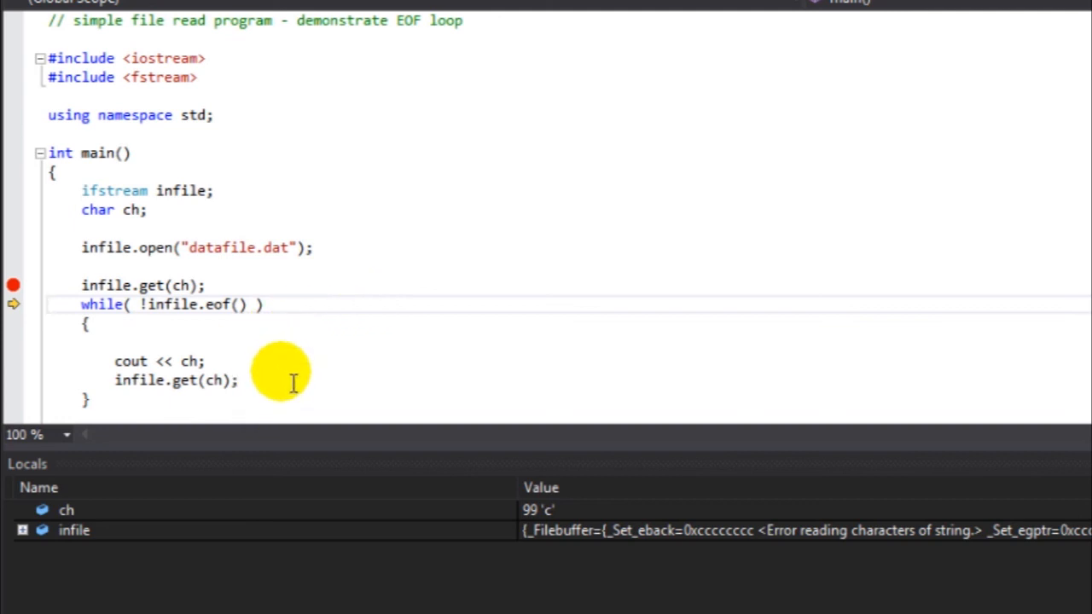